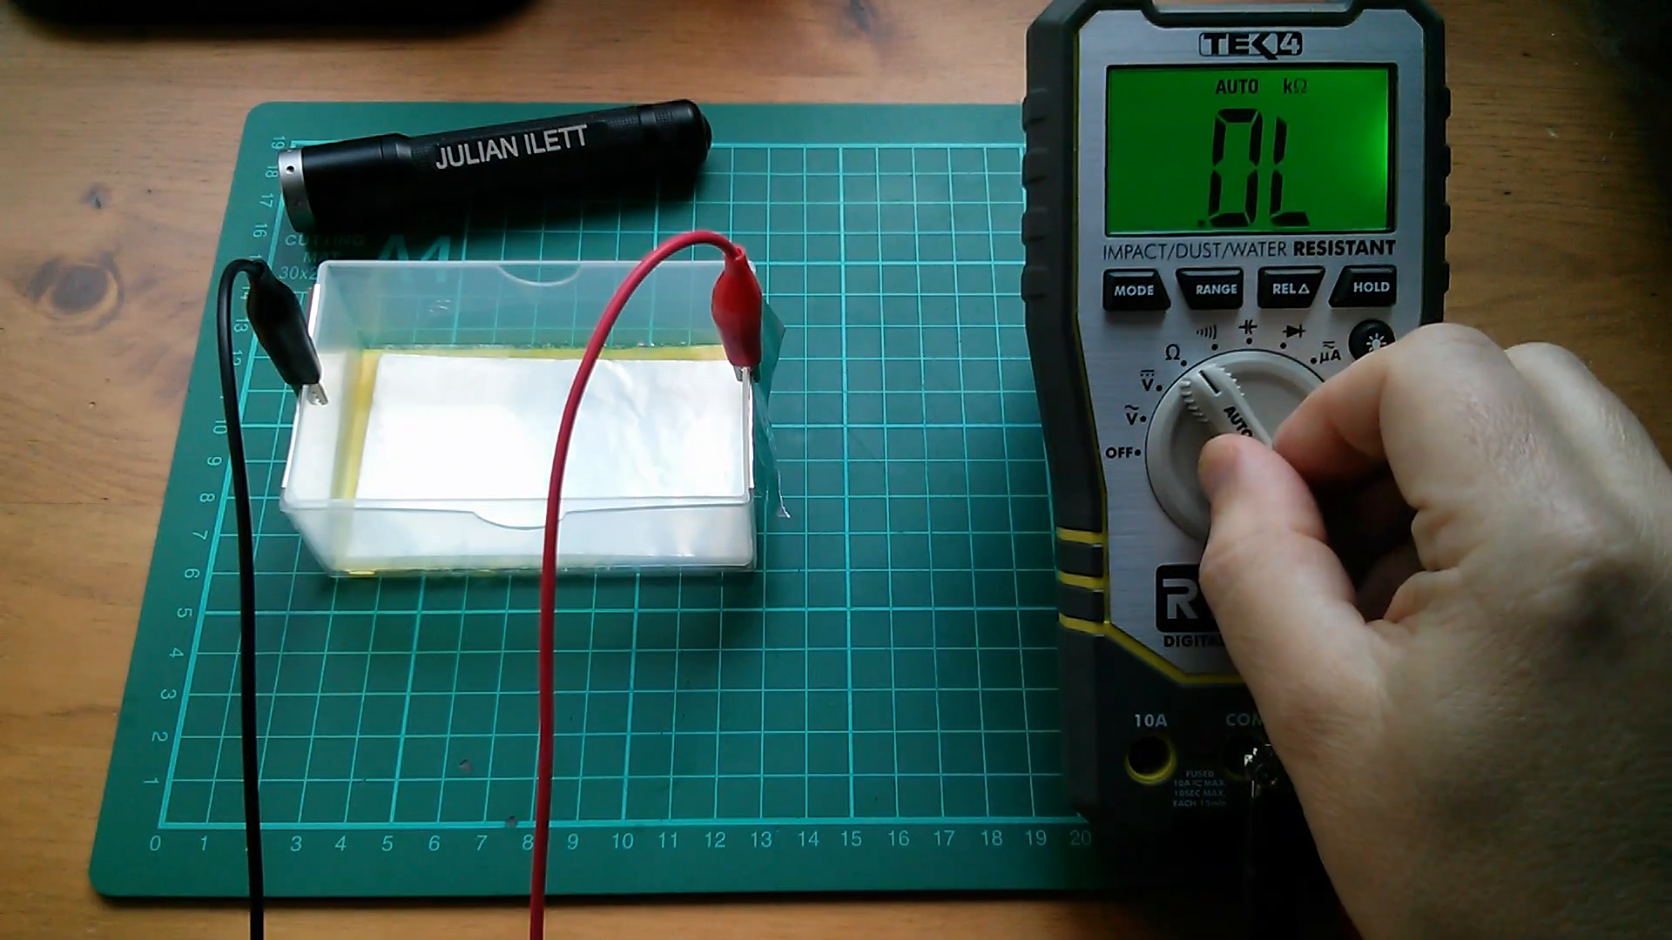
left_click_drag(1226, 406, 1247, 383)
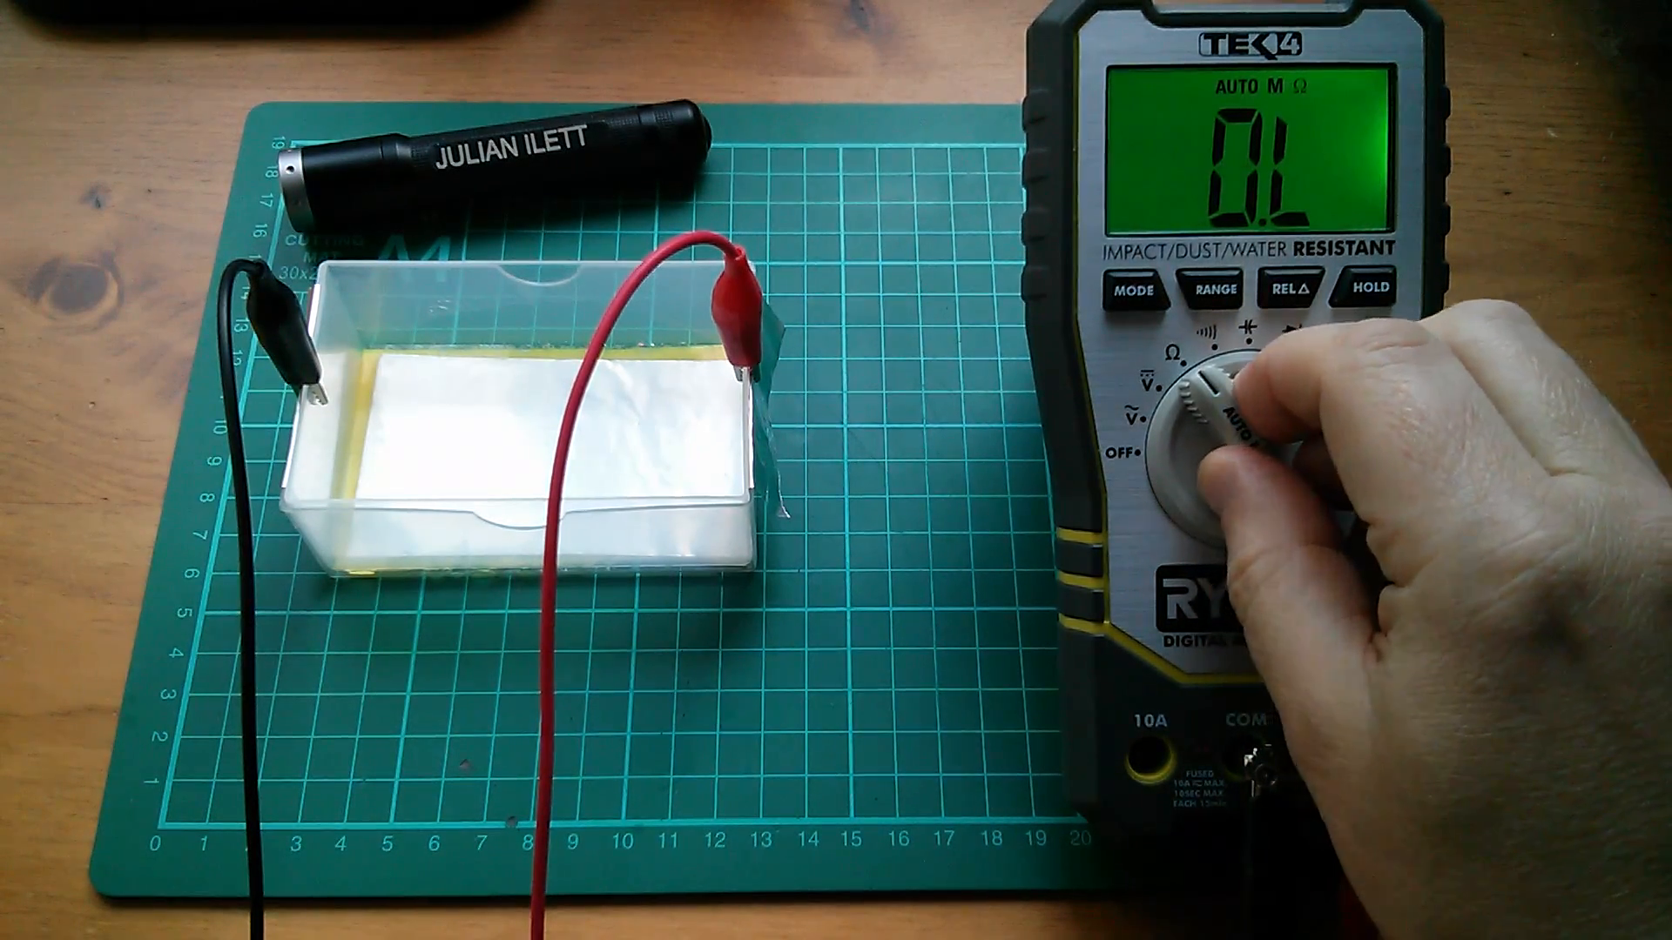